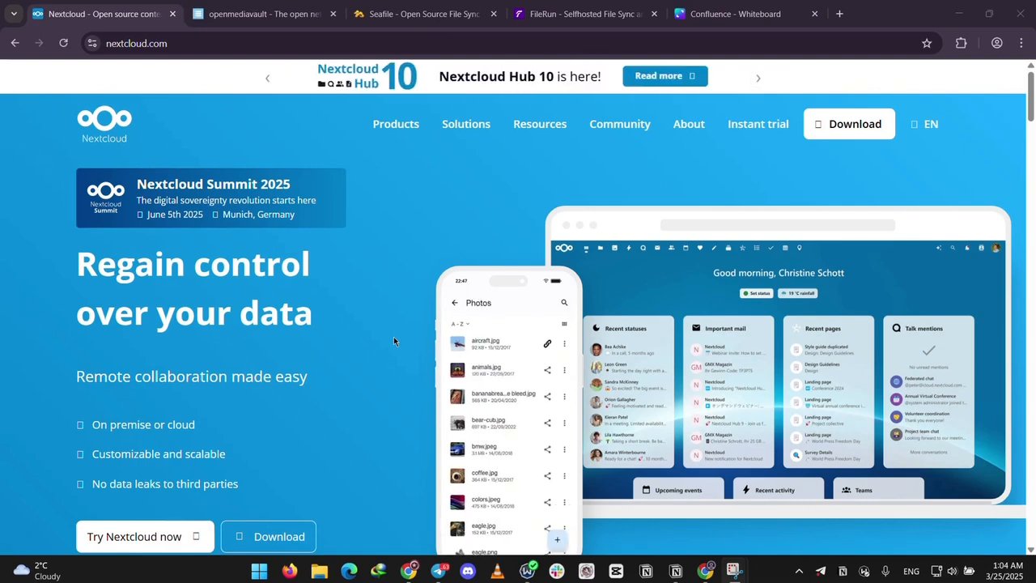
- Scroll up and down the page shown before switching to openmediavault
{"action": "scroll", "scroll_direction": "down", "scroll_amount": 3}
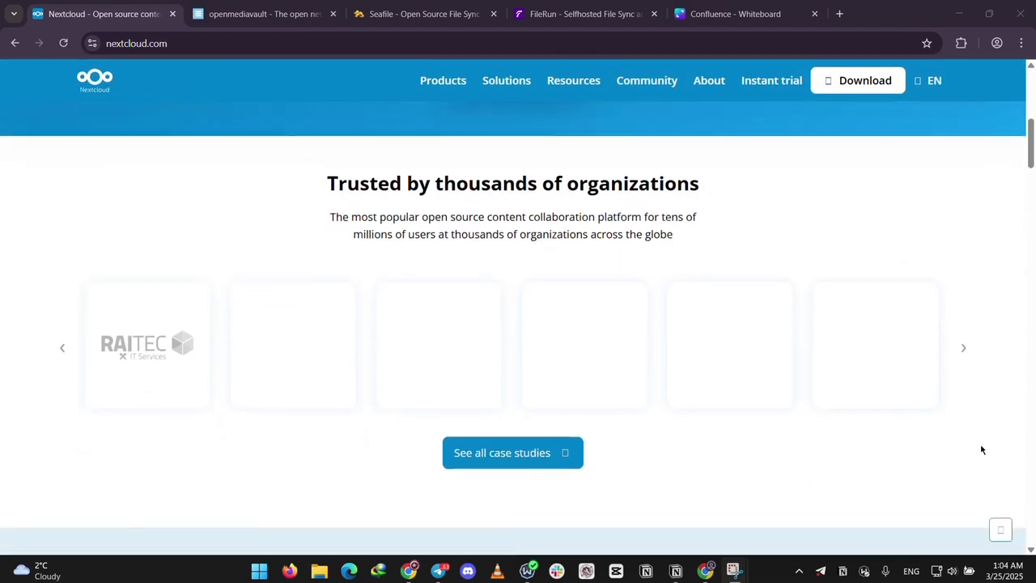
{"action": "scroll", "scroll_direction": "up", "scroll_amount": 3}
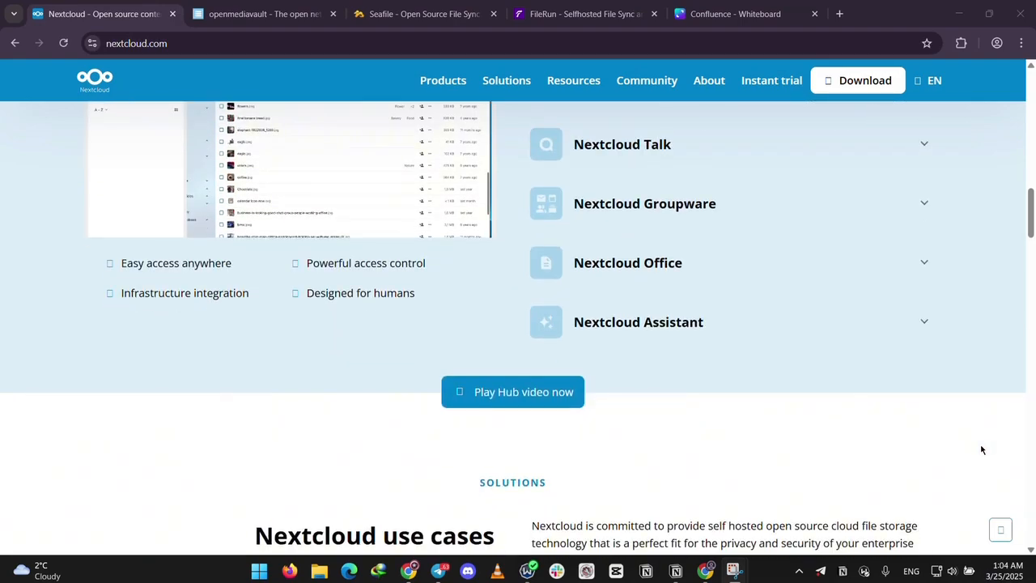
{"action": "scroll", "scroll_direction": "down", "scroll_amount": 3}
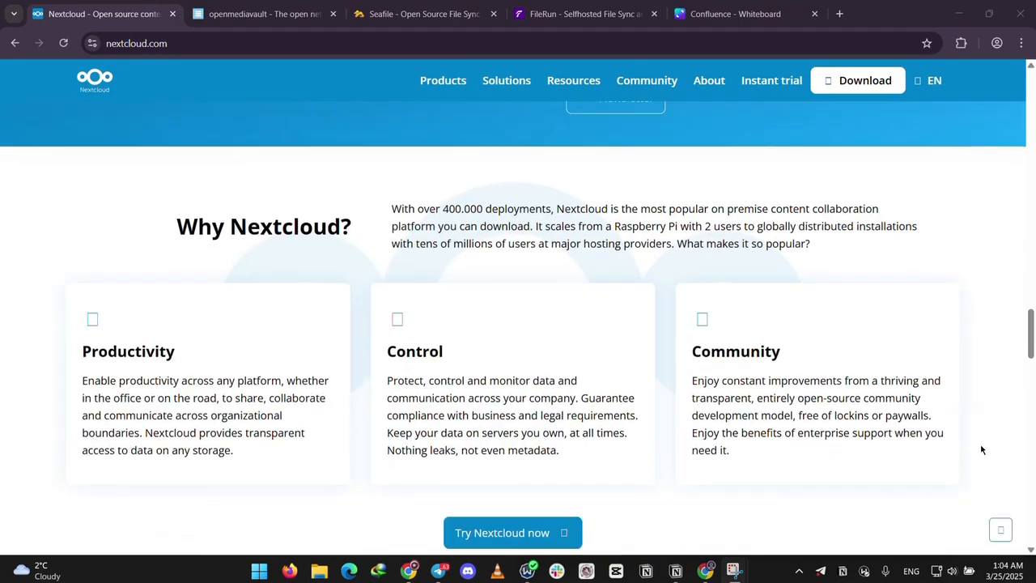
{"action": "scroll", "scroll_direction": "down", "scroll_amount": 3}
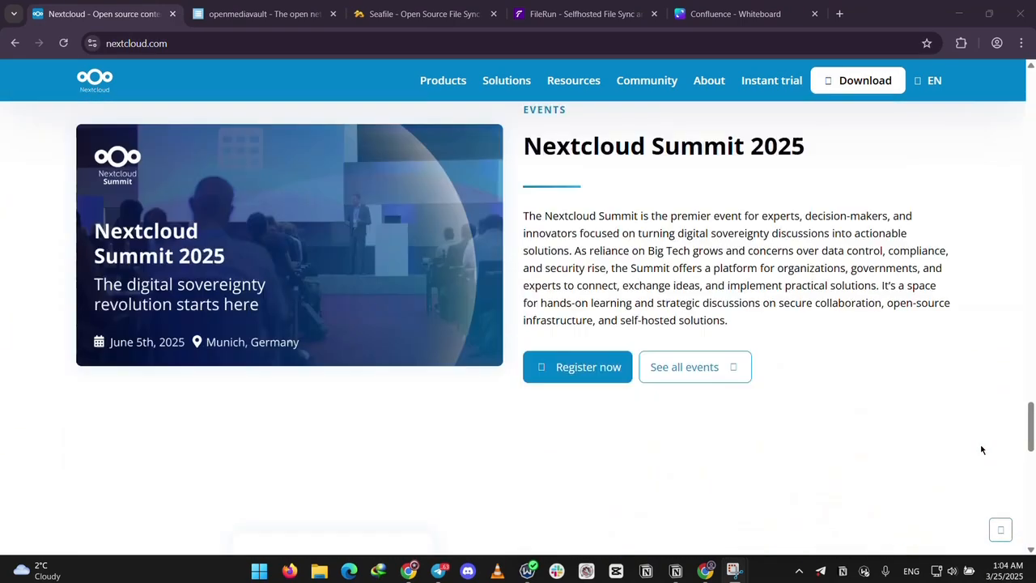
{"action": "scroll", "scroll_direction": "down", "scroll_amount": 3}
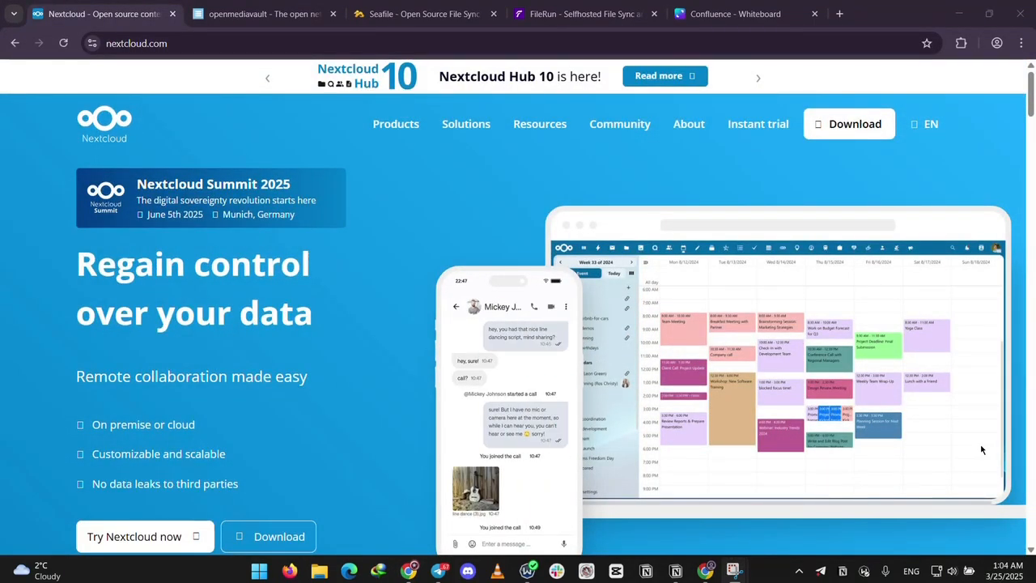
- Review openmediavault's Features and Latest news sections, then return to the top
{"action": "left_click", "coordinate": [251, 14]}
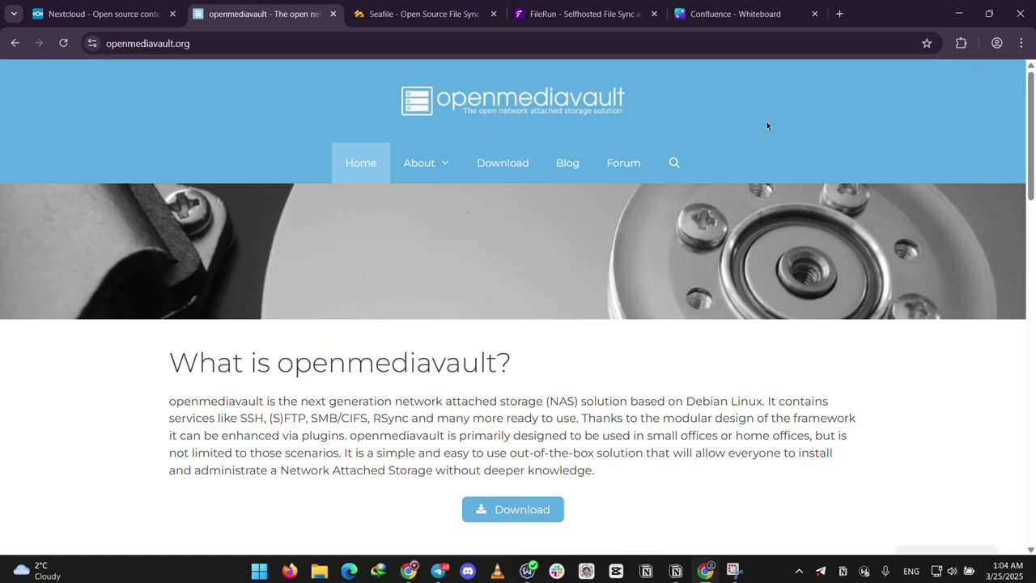
{"action": "scroll", "scroll_direction": "down", "scroll_amount": 3}
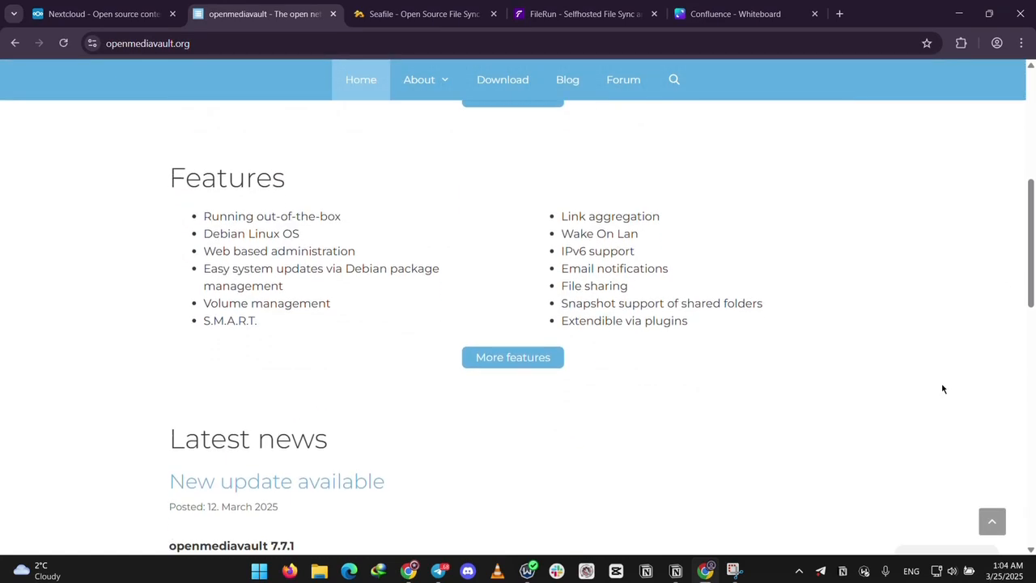
{"action": "scroll", "scroll_direction": "down", "scroll_amount": 3}
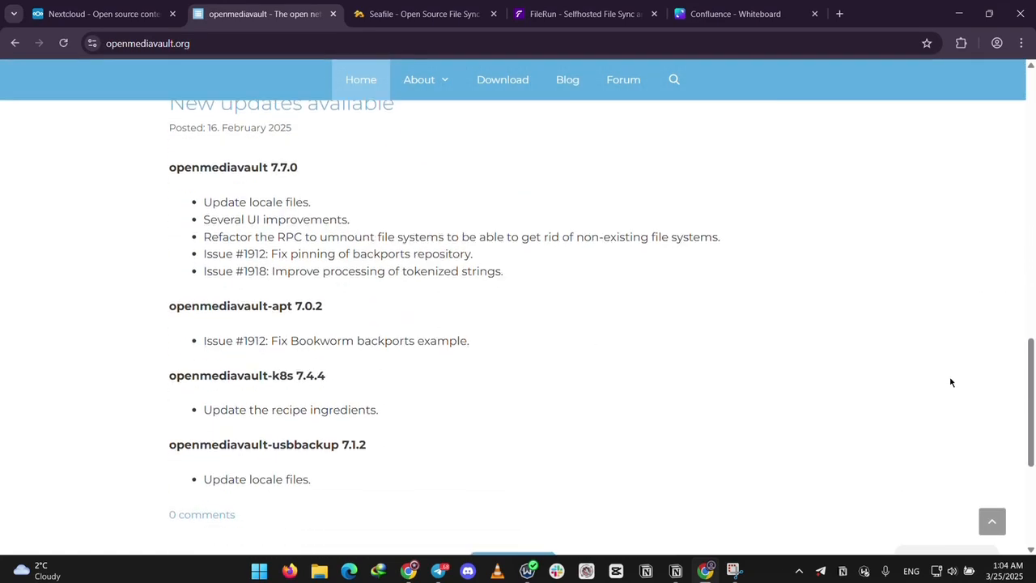
{"action": "scroll", "scroll_direction": "up", "scroll_amount": 3}
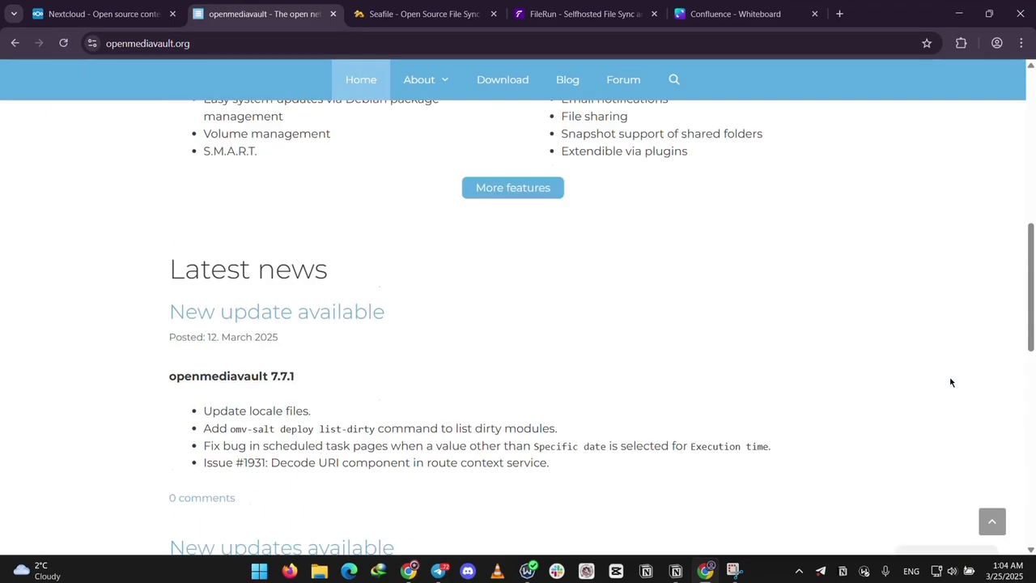
{"action": "scroll", "scroll_direction": "up", "scroll_amount": 3}
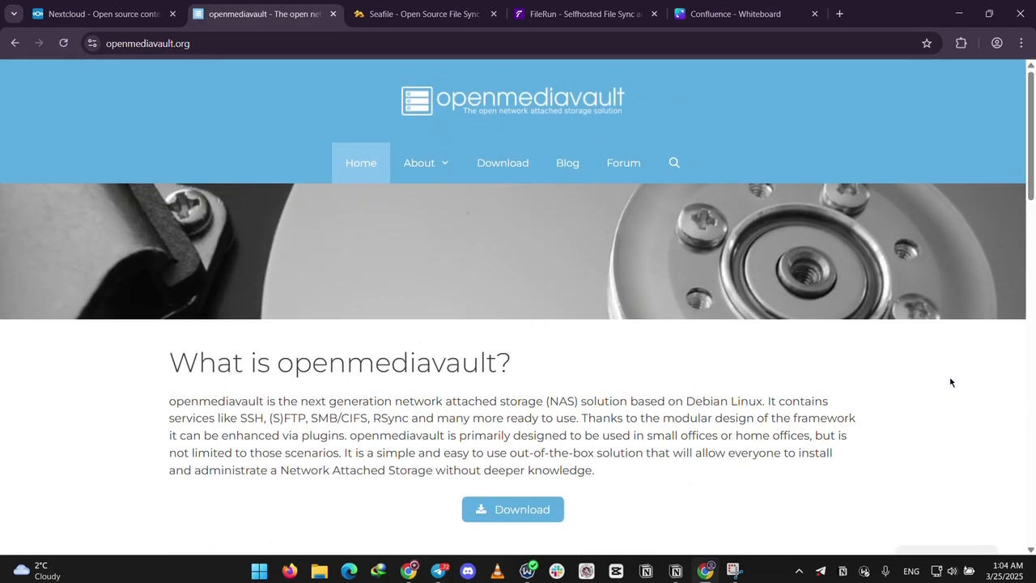
- Browse Seafile's homepage features, collaboration and data safety sections
{"action": "left_click", "coordinate": [421, 14]}
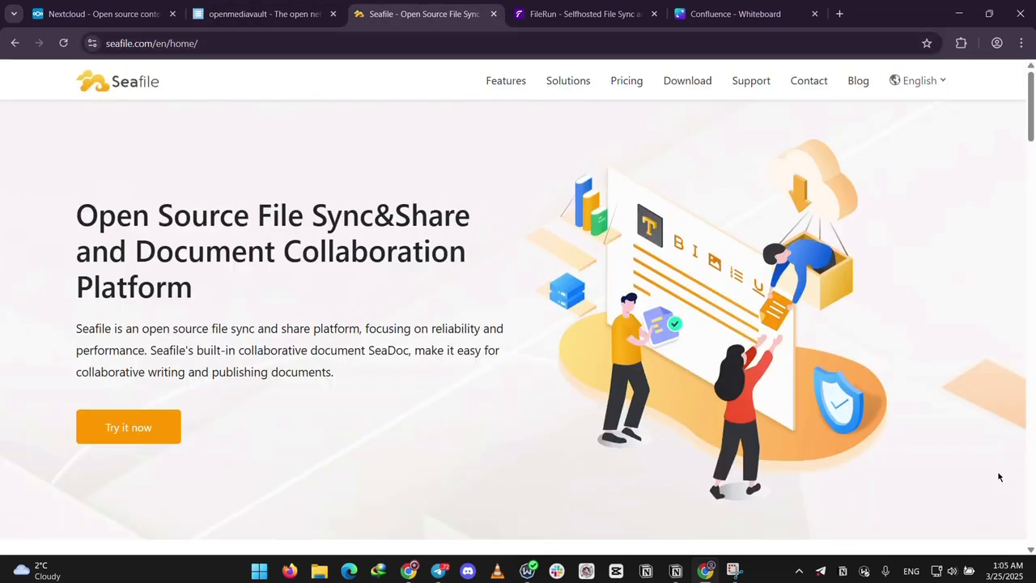
{"action": "scroll", "scroll_direction": "down", "scroll_amount": 3}
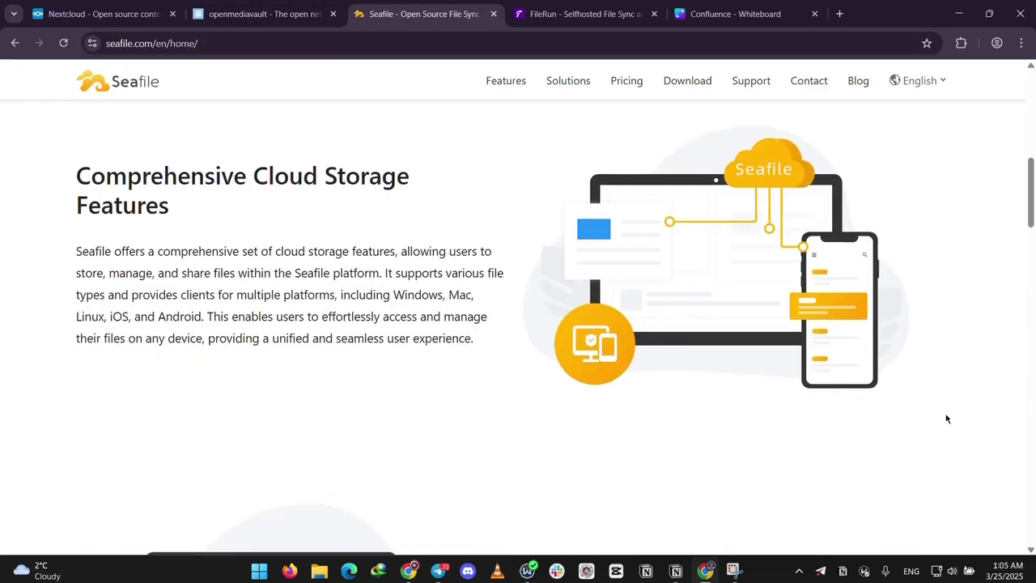
{"action": "scroll", "scroll_direction": "down", "scroll_amount": 3}
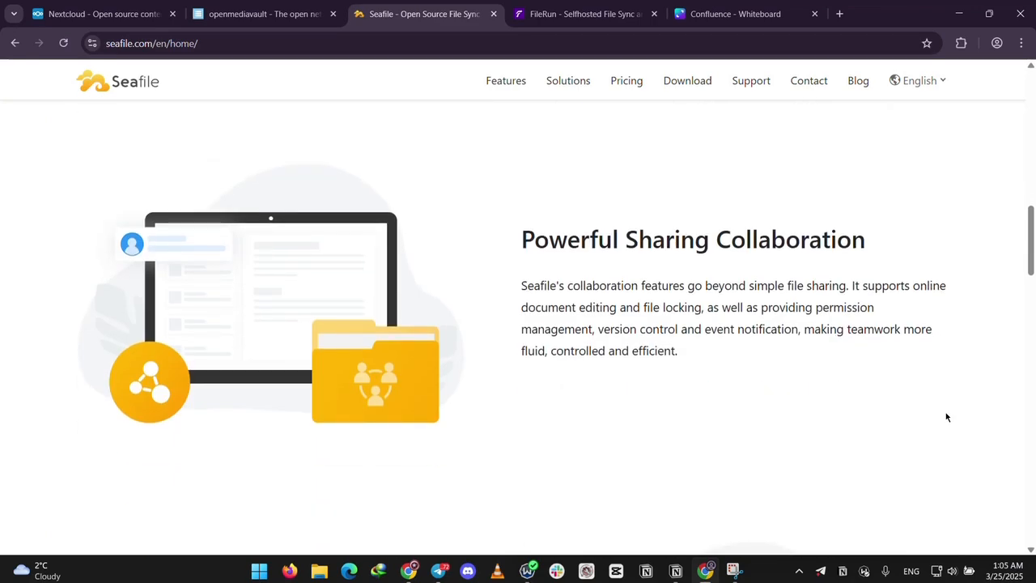
{"action": "scroll", "scroll_direction": "down", "scroll_amount": 3}
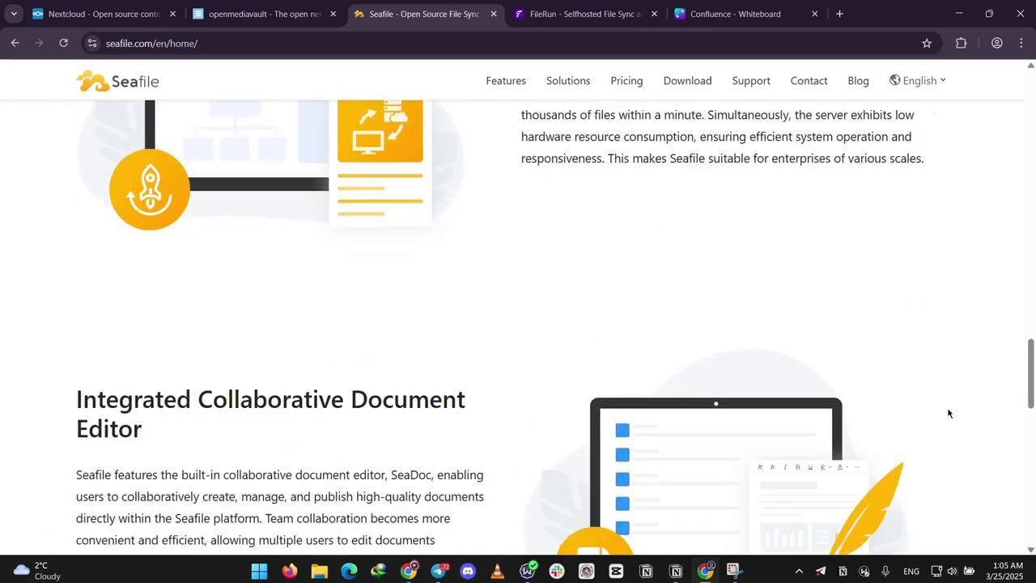
{"action": "scroll", "scroll_direction": "down", "scroll_amount": 3}
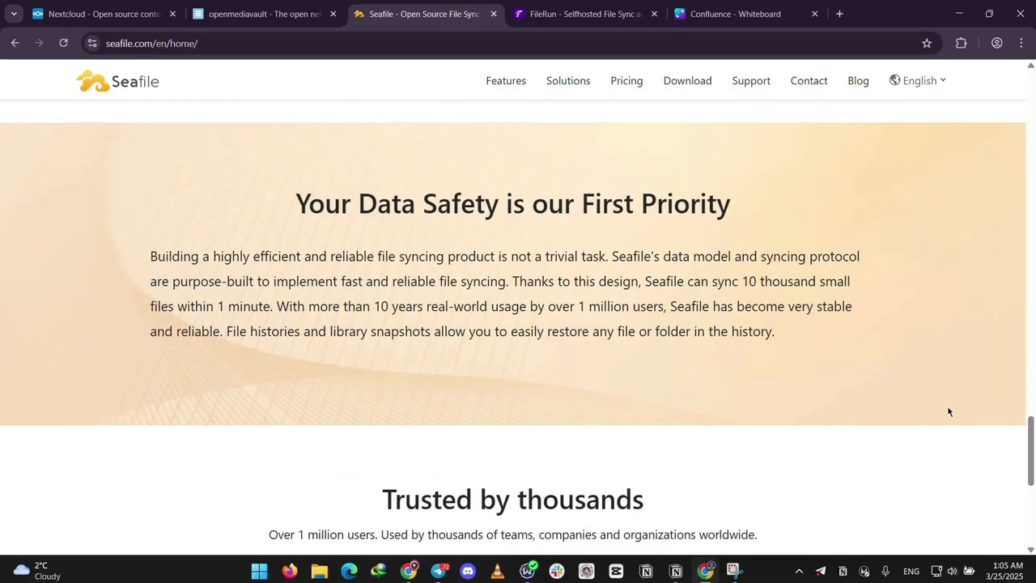
{"action": "scroll", "scroll_direction": "up", "scroll_amount": 3}
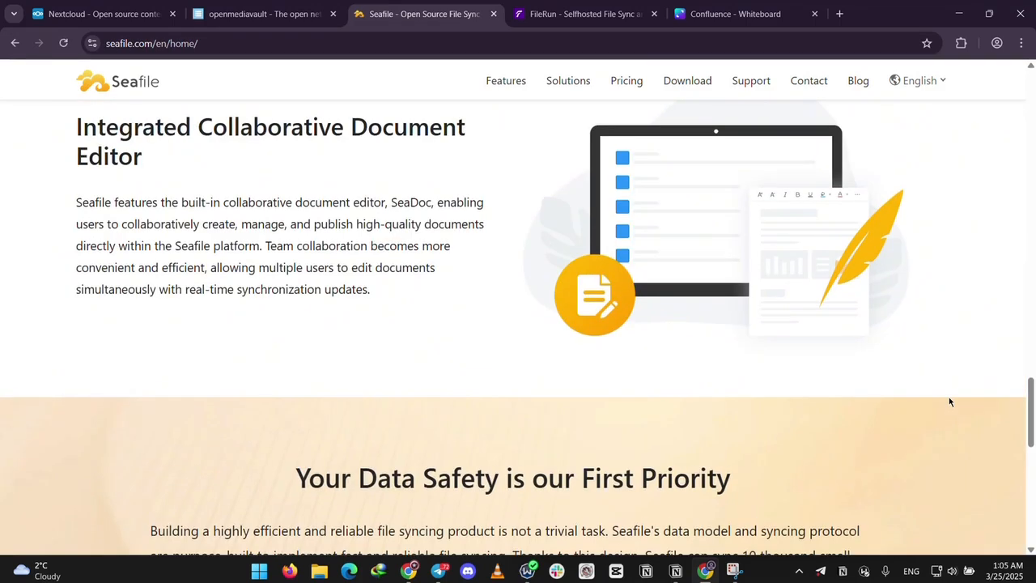
- Browse FileRun's full feature checklist, then show the Canva comparison table on the whiteboard
{"action": "left_click", "coordinate": [583, 14]}
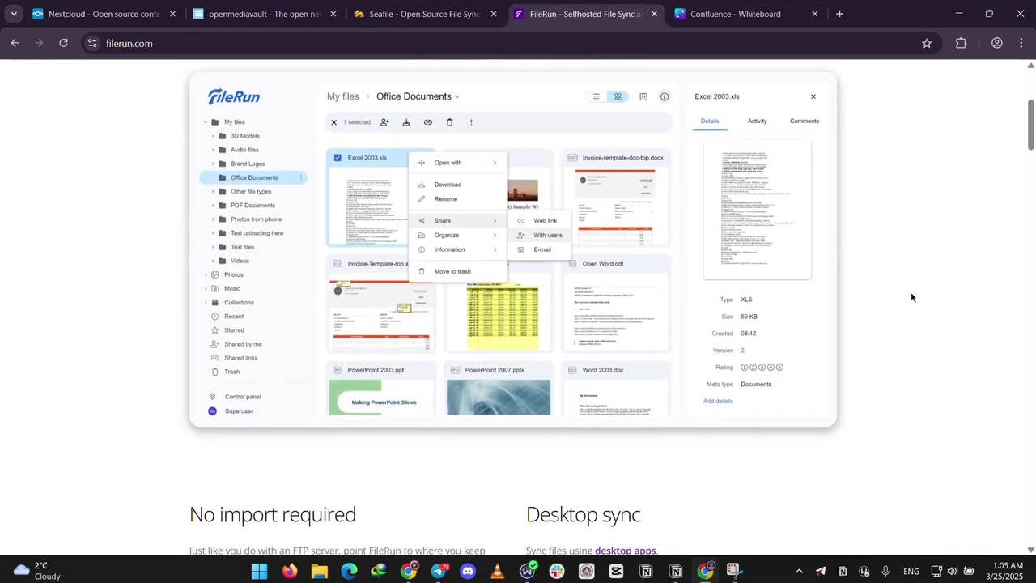
{"action": "scroll", "scroll_direction": "down", "scroll_amount": 3}
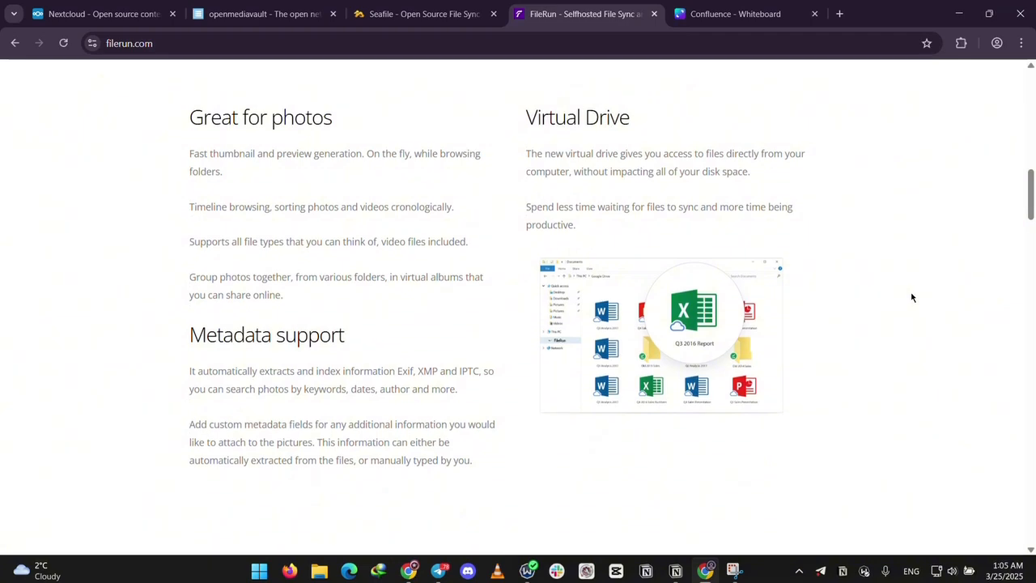
{"action": "scroll", "scroll_direction": "down", "scroll_amount": 3}
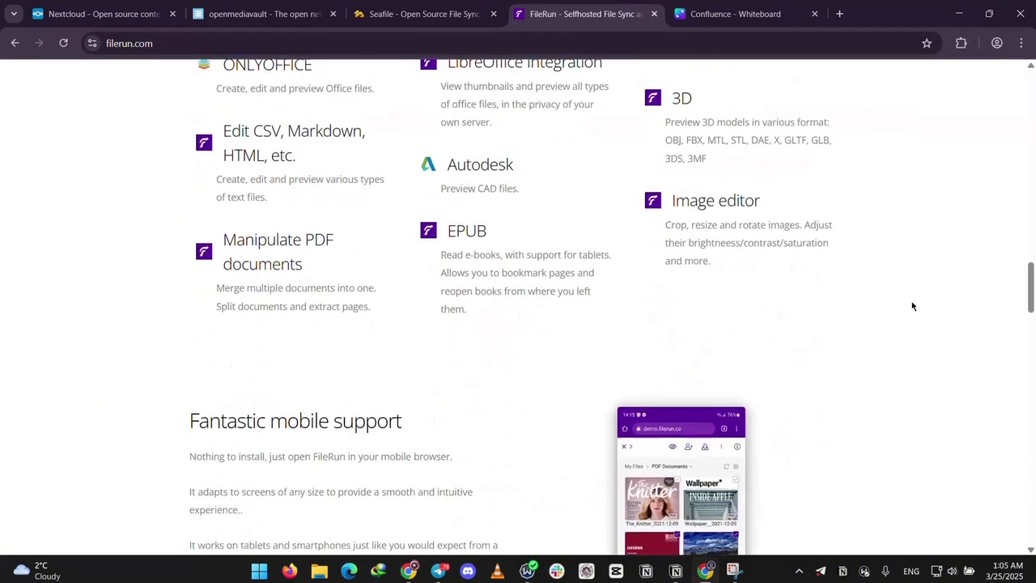
{"action": "scroll", "scroll_direction": "down", "scroll_amount": 3}
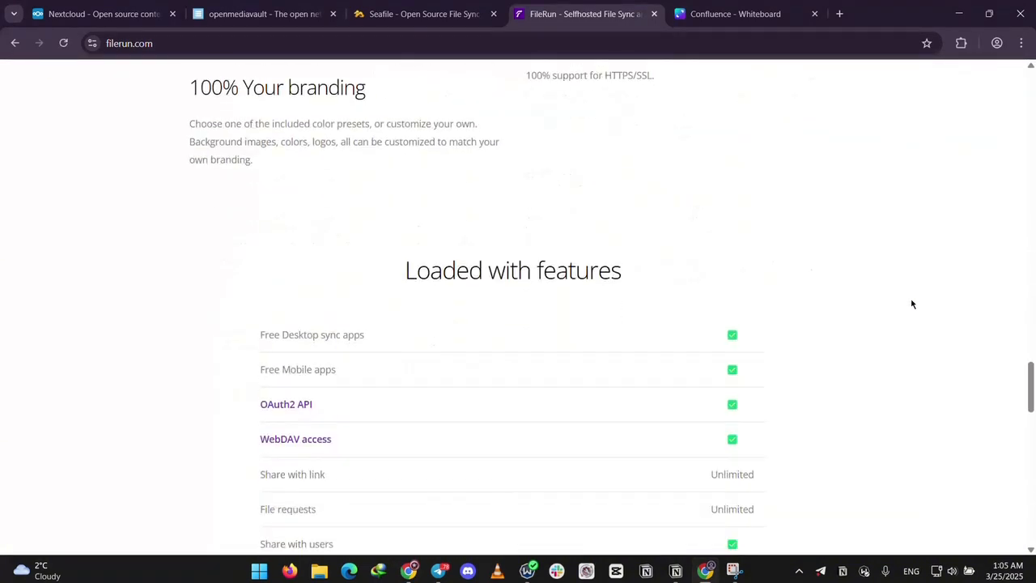
{"action": "scroll", "scroll_direction": "down", "scroll_amount": 3}
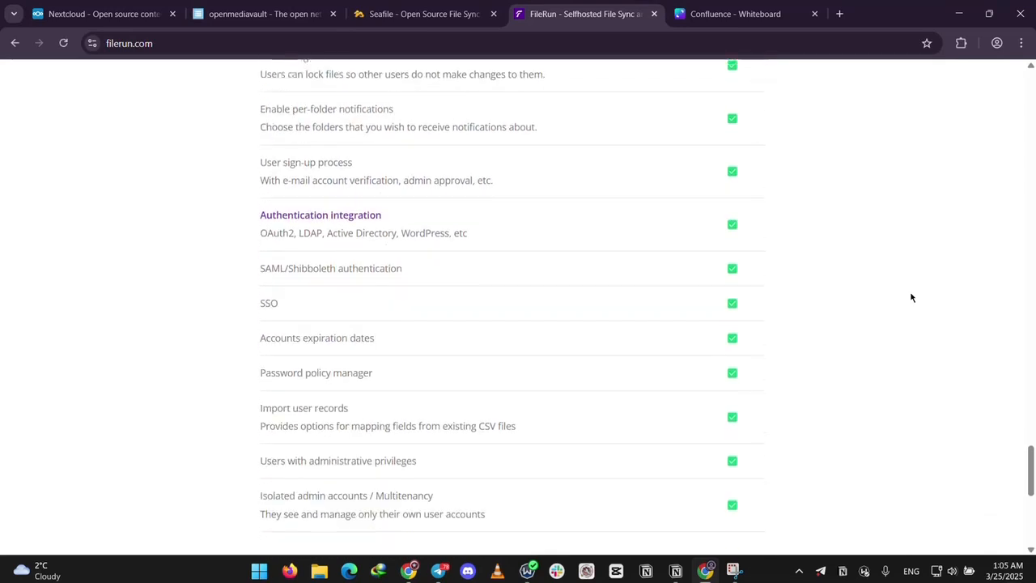
{"action": "left_click", "coordinate": [735, 14]}
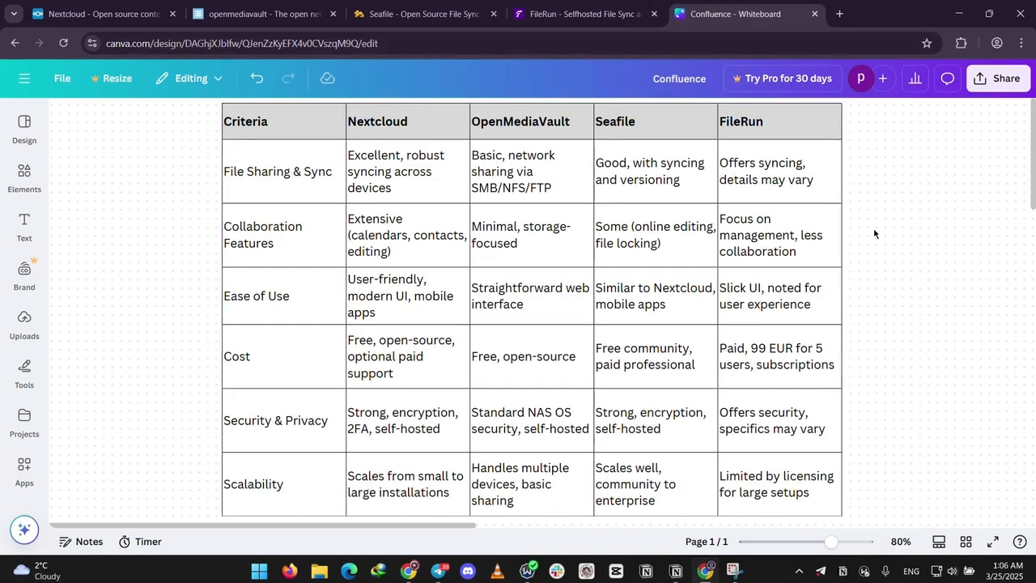